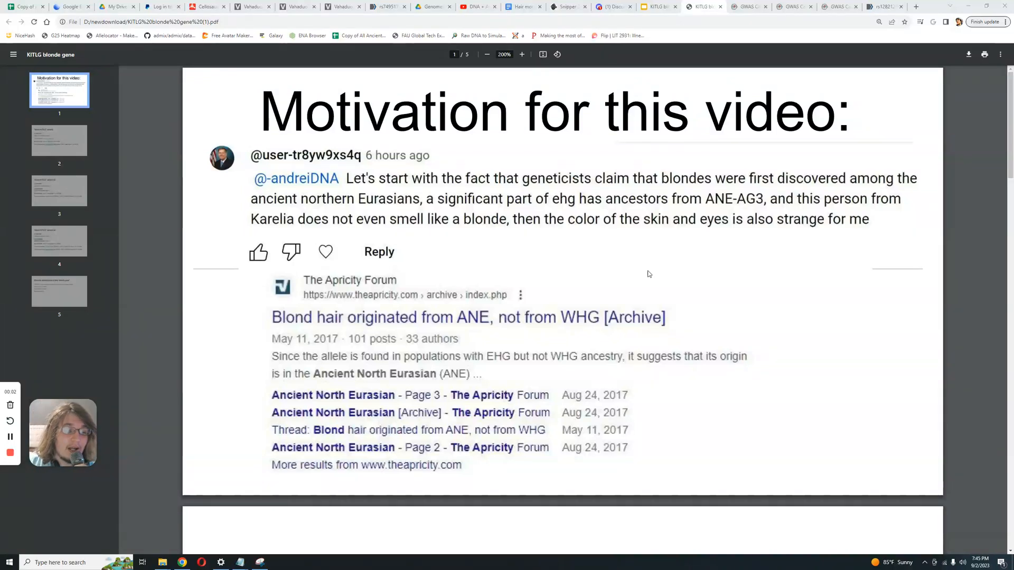
mouse_move(658, 291)
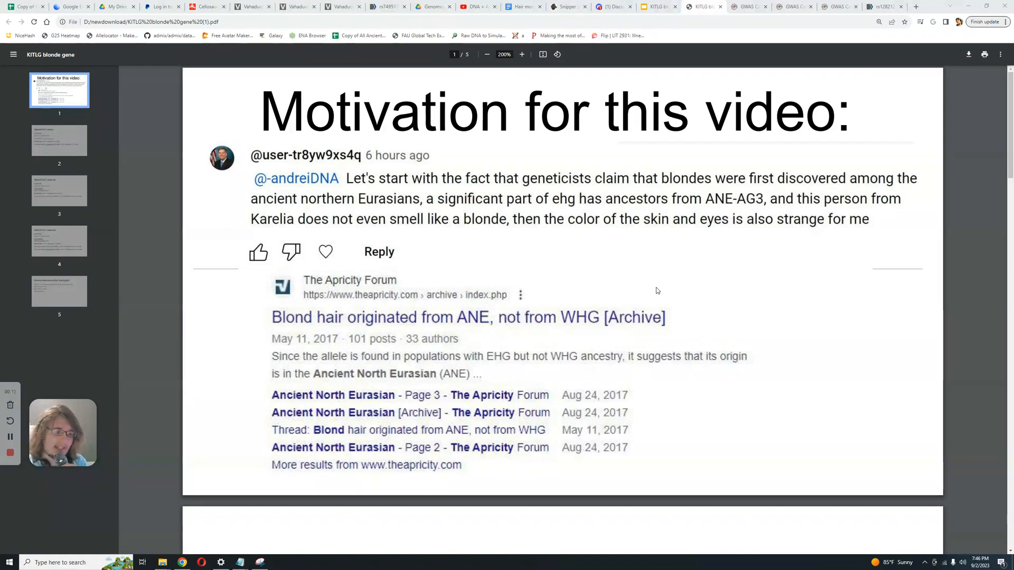
mouse_move(666, 283)
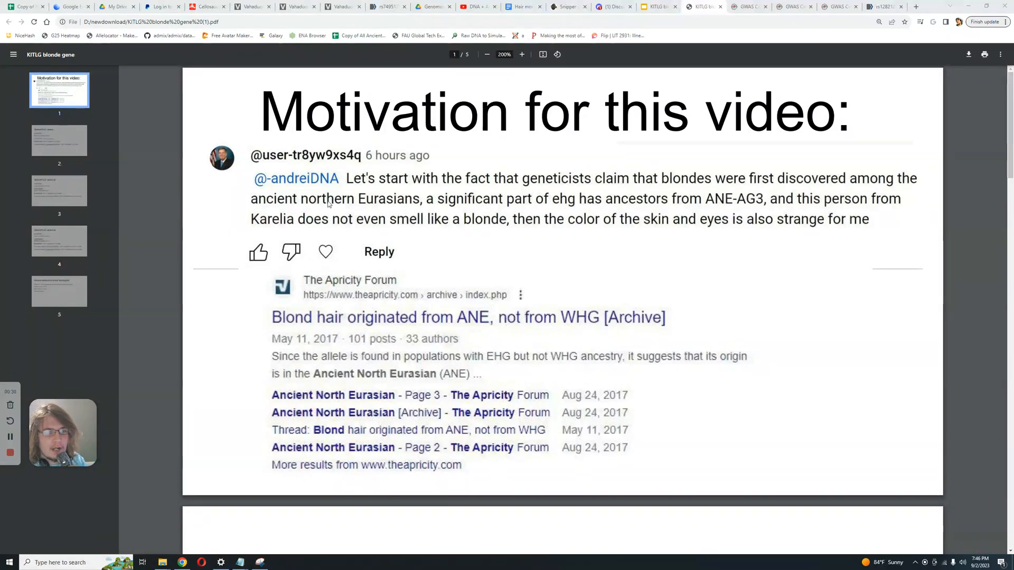
mouse_move(403, 208)
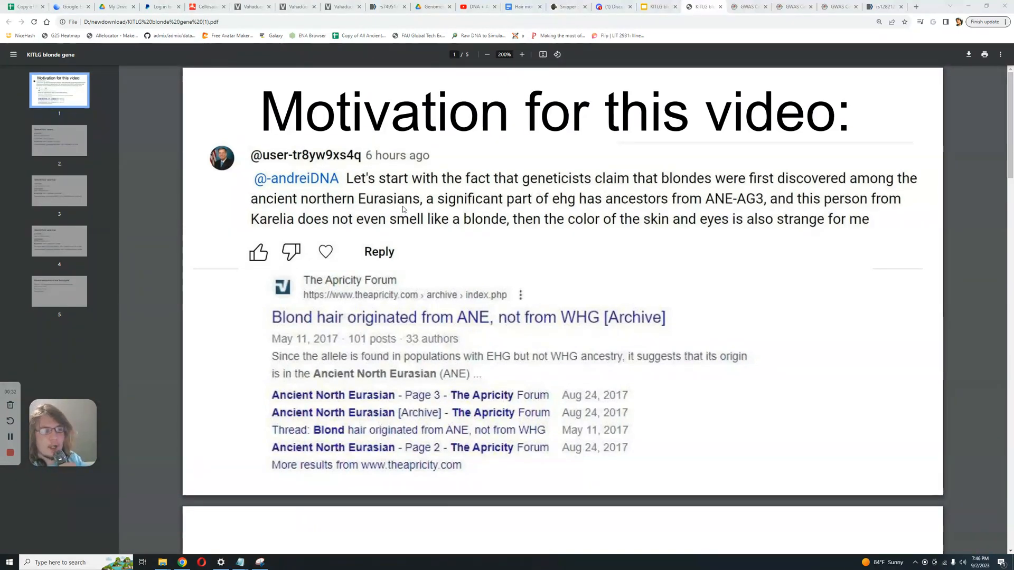
mouse_move(409, 208)
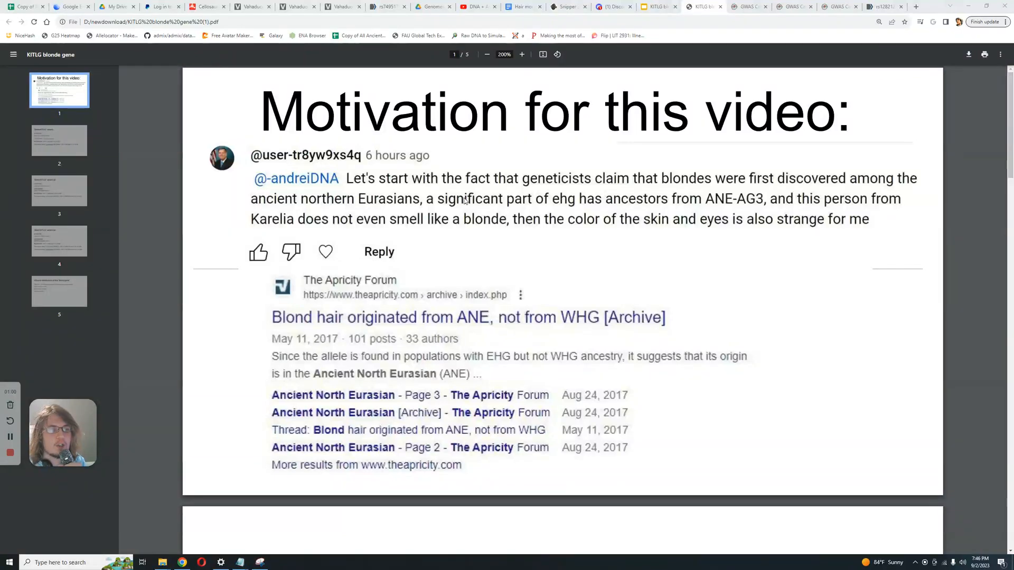
mouse_move(432, 207)
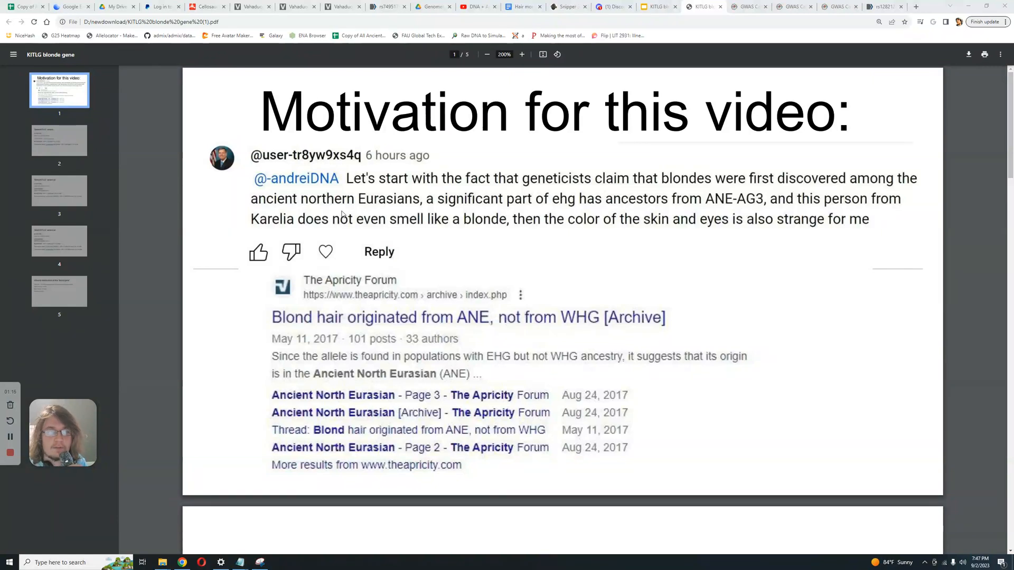
mouse_move(521, 228)
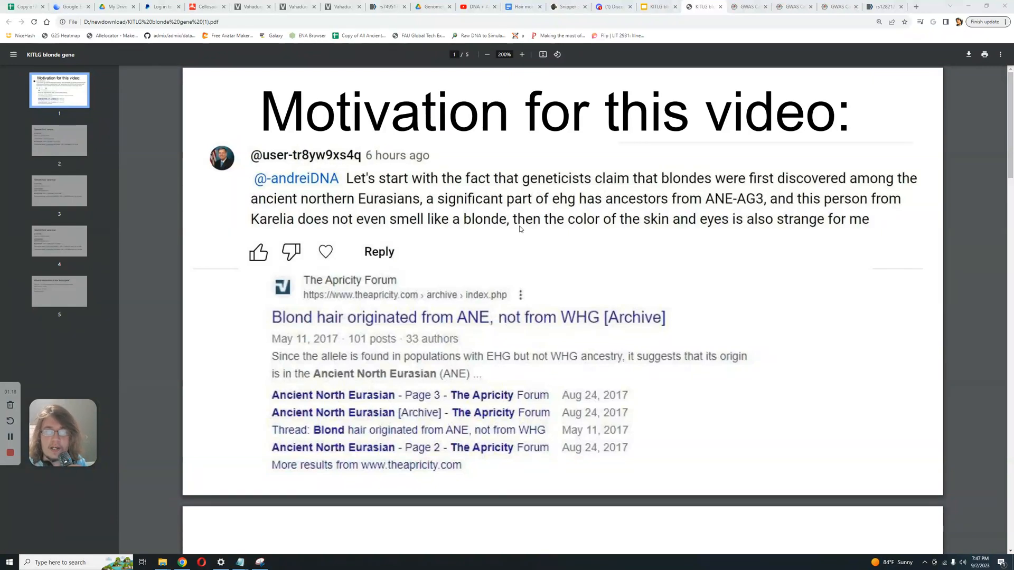
mouse_move(814, 239)
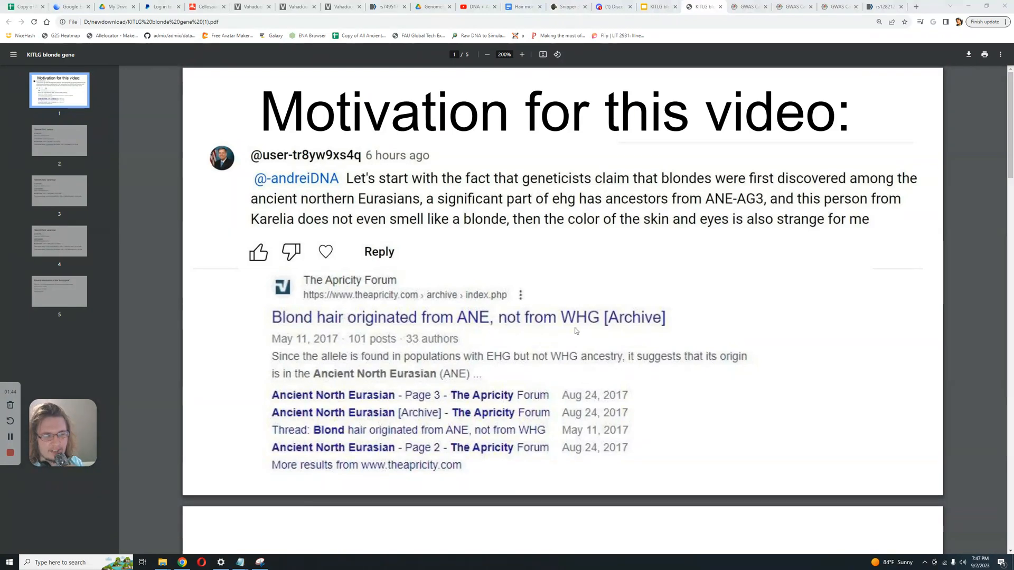
mouse_move(672, 322)
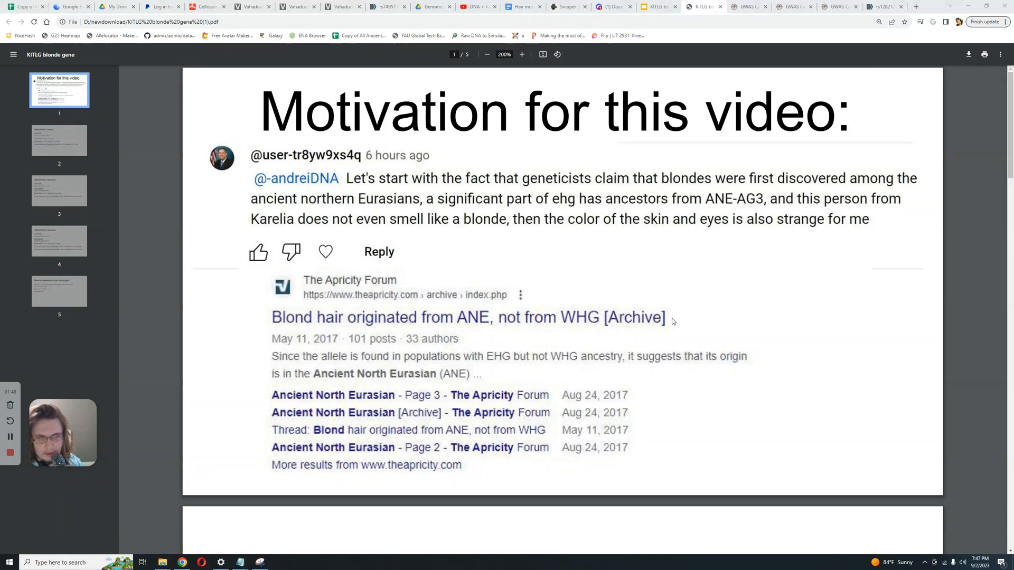
Scroll to page 2, 'Blond KITLG variant', showing GWAS Central data for rs12821256 and rs12896399
scroll(down, 3)
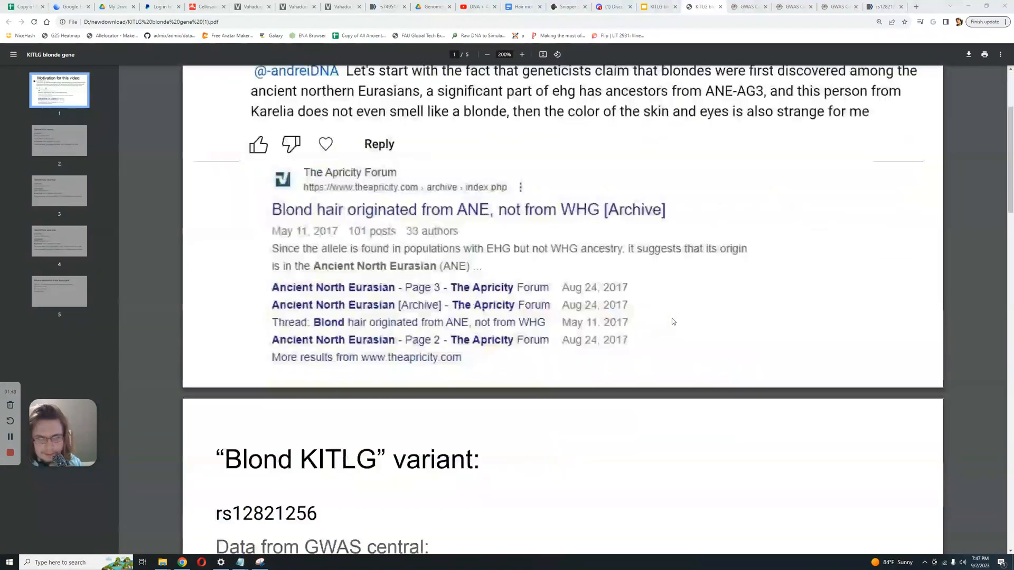
scroll(down, 3)
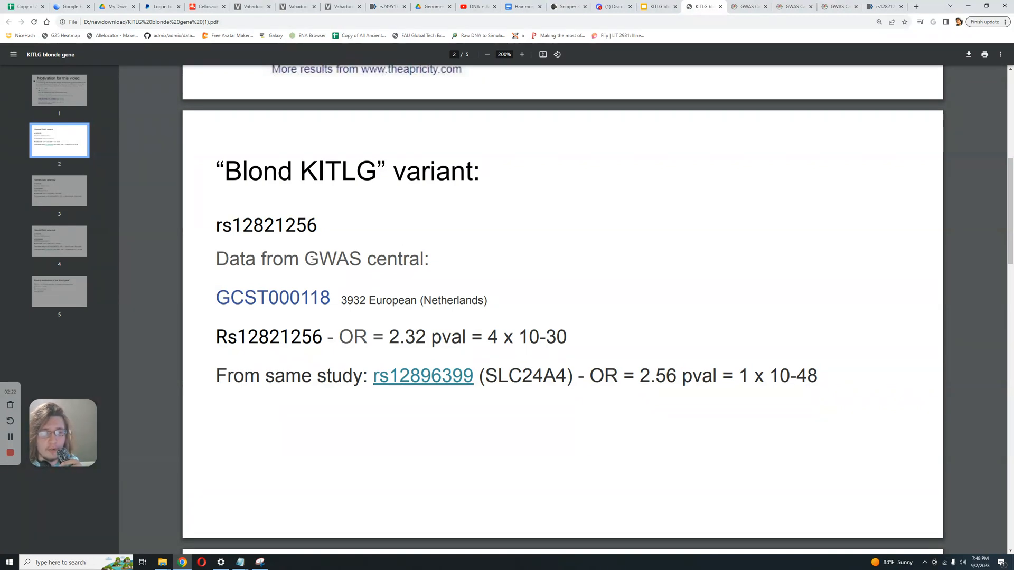
mouse_move(534, 274)
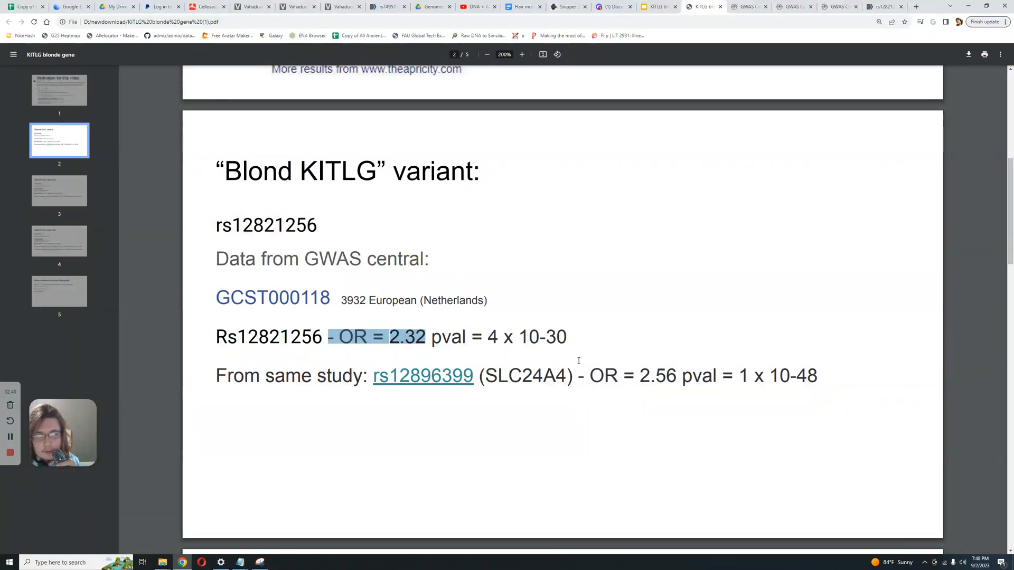
mouse_move(423, 375)
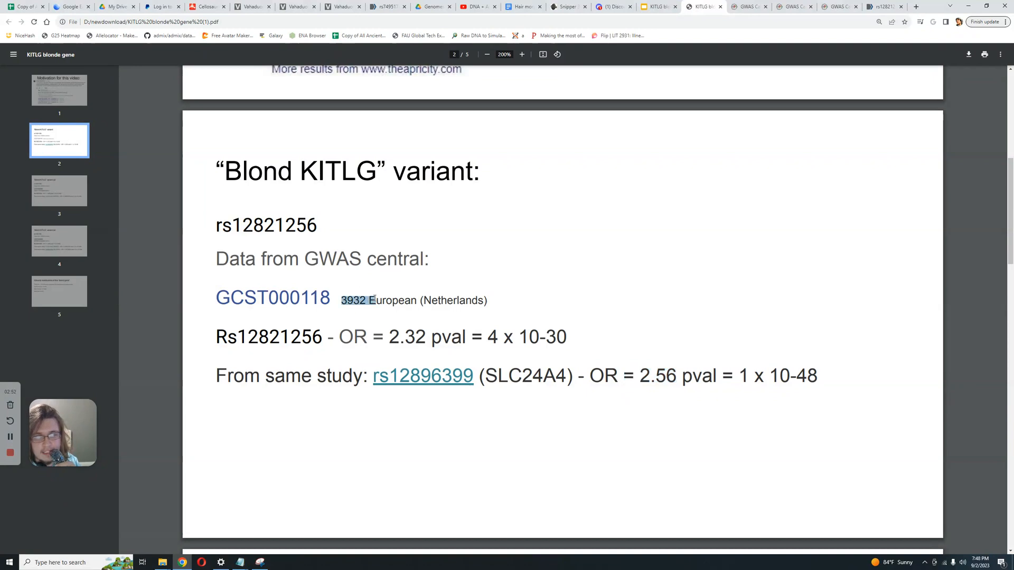
Highlight the KITLG odds ratio and the SLC24A4 'OR = 2.56' to compare them
drag(590, 375, 691, 376)
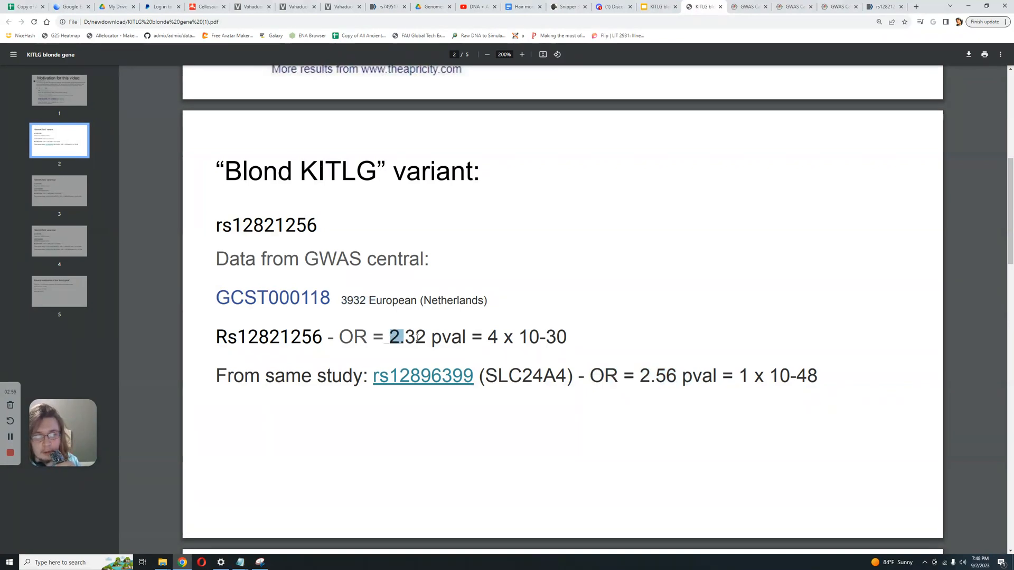
drag(394, 337, 427, 337)
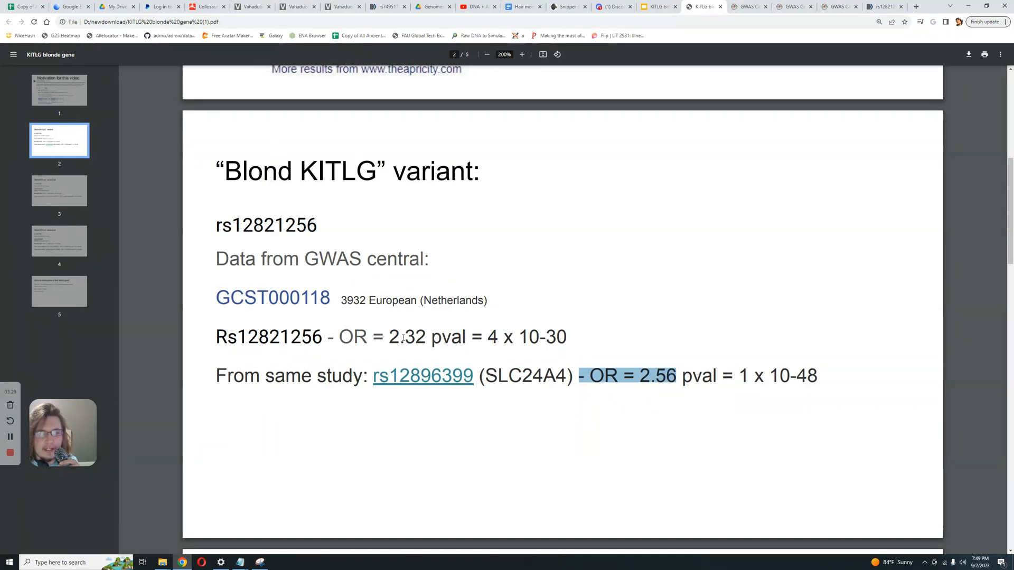
scroll(down, 3)
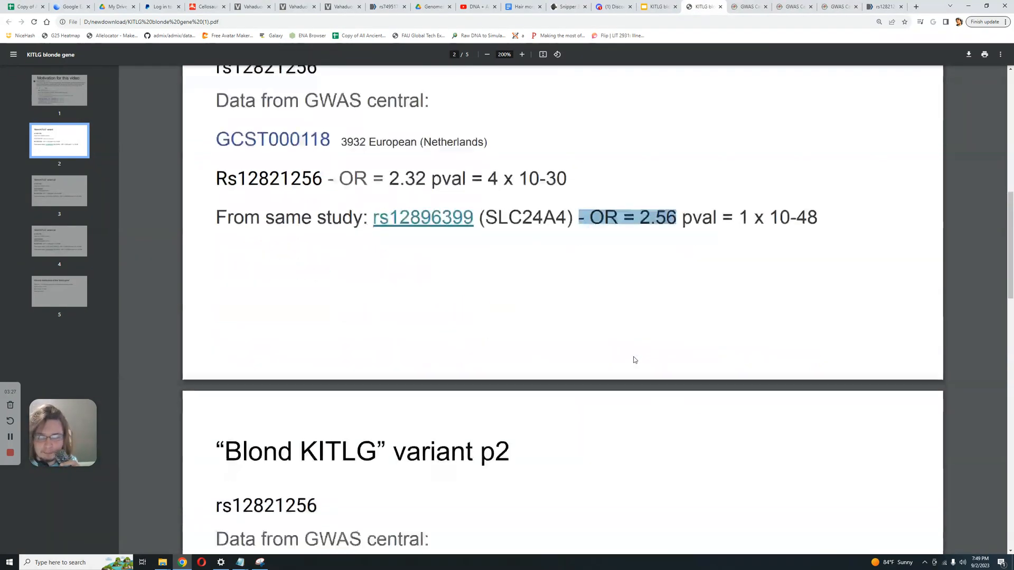
Go back to page 1, 'Motivation for this video', with the Ancient North Eurasians comment
scroll(down, 3)
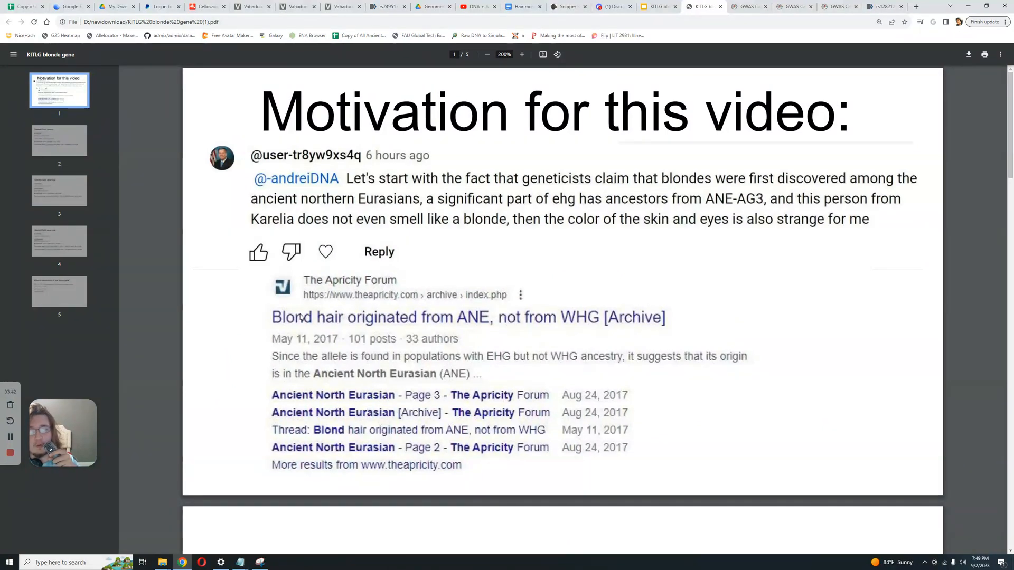
mouse_move(590, 297)
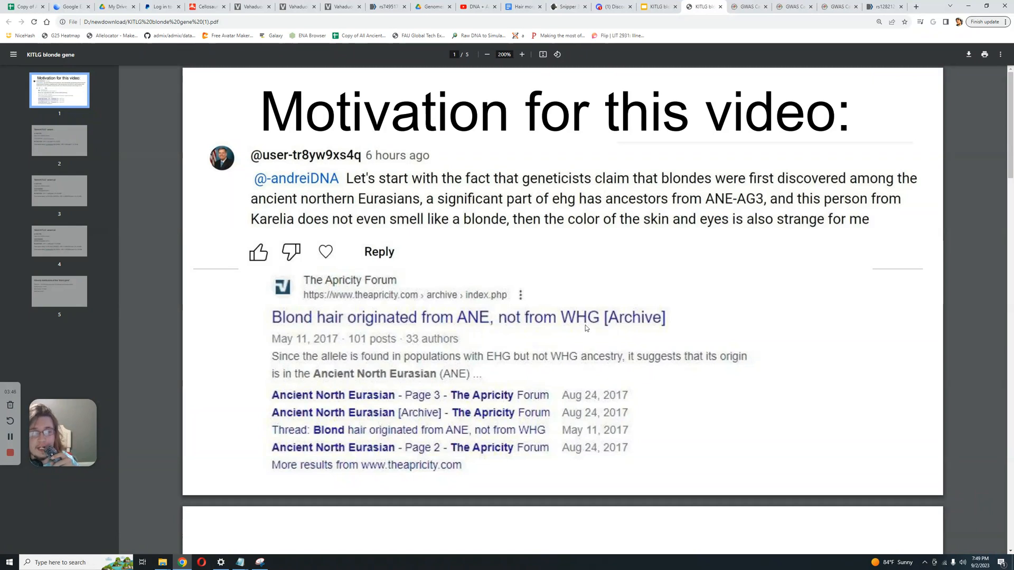
mouse_move(619, 326)
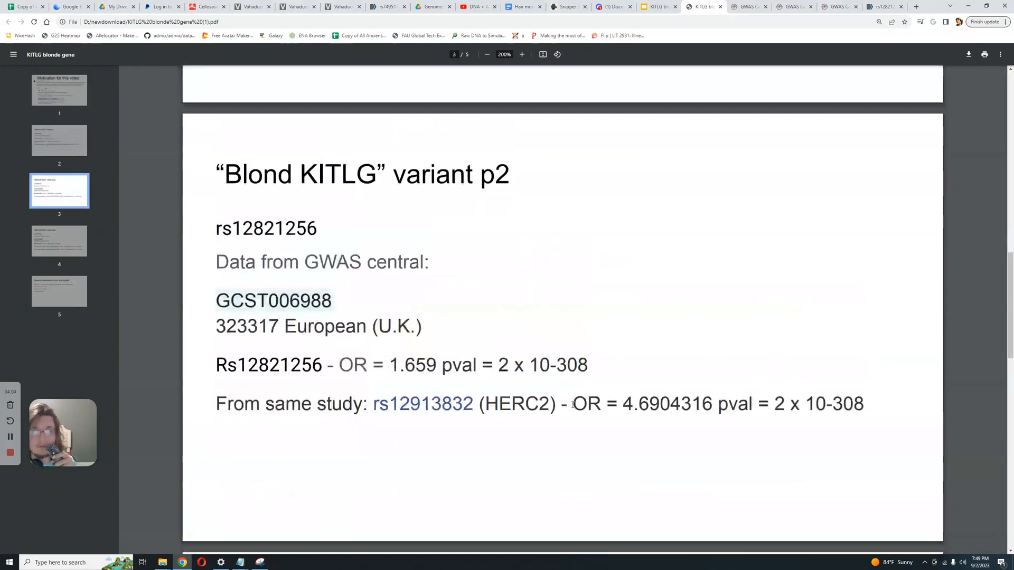
Highlight the UK Biobank study details on page 3, then return to the motivation page
drag(477, 403, 674, 404)
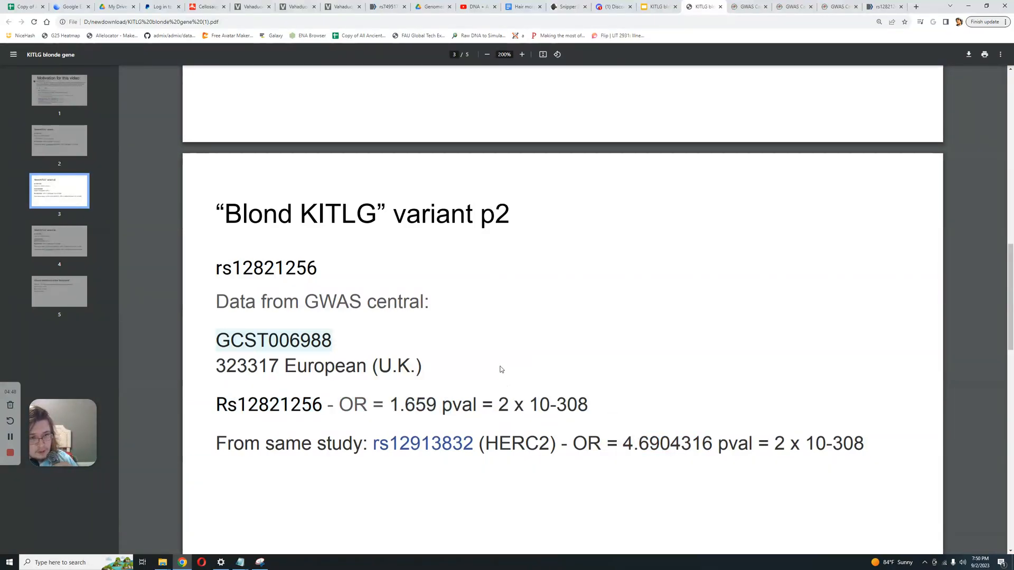
click(59, 90)
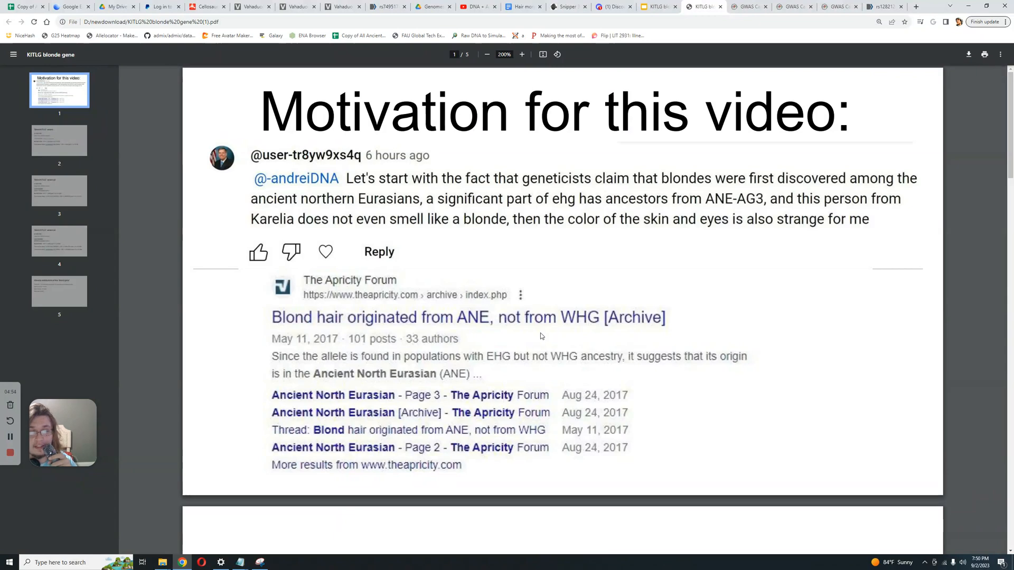
Move to page 4 with GCST006989 odds ratios for rs12821256, HERC2 and SLC45A2
scroll(down, 3)
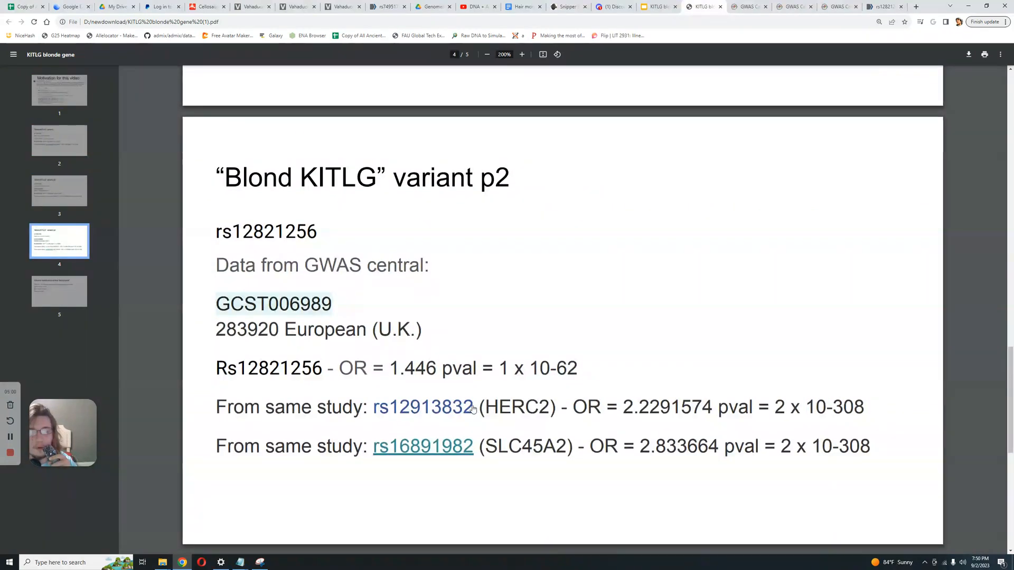
drag(478, 446, 605, 446)
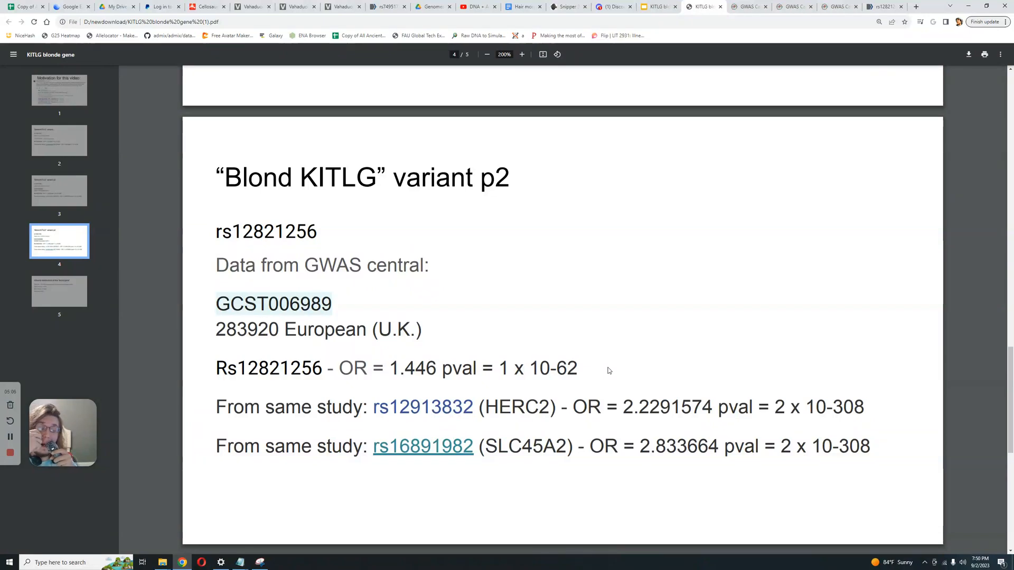
mouse_move(587, 392)
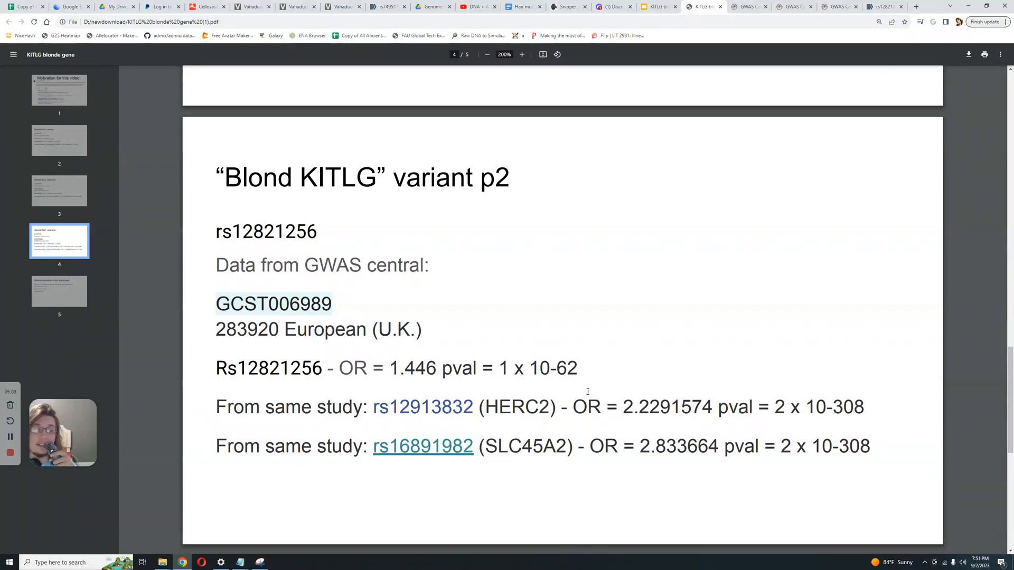
double_click(525, 446)
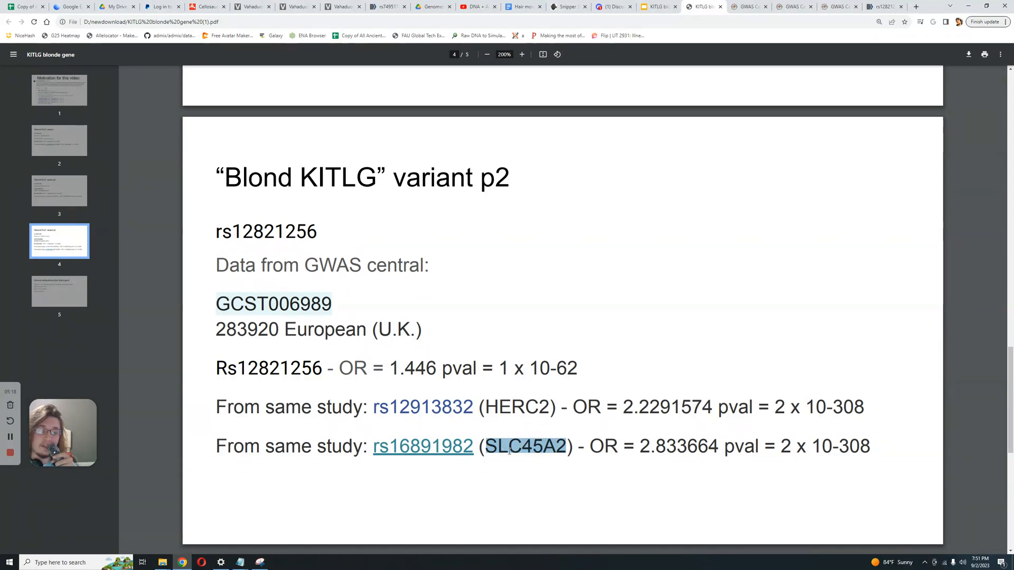
click(524, 447)
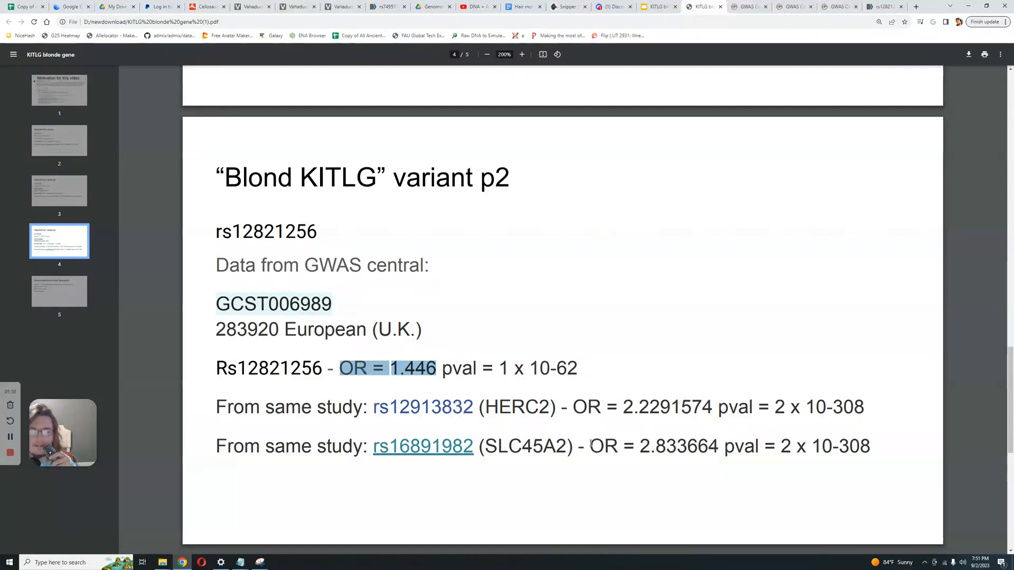
drag(590, 446, 718, 446)
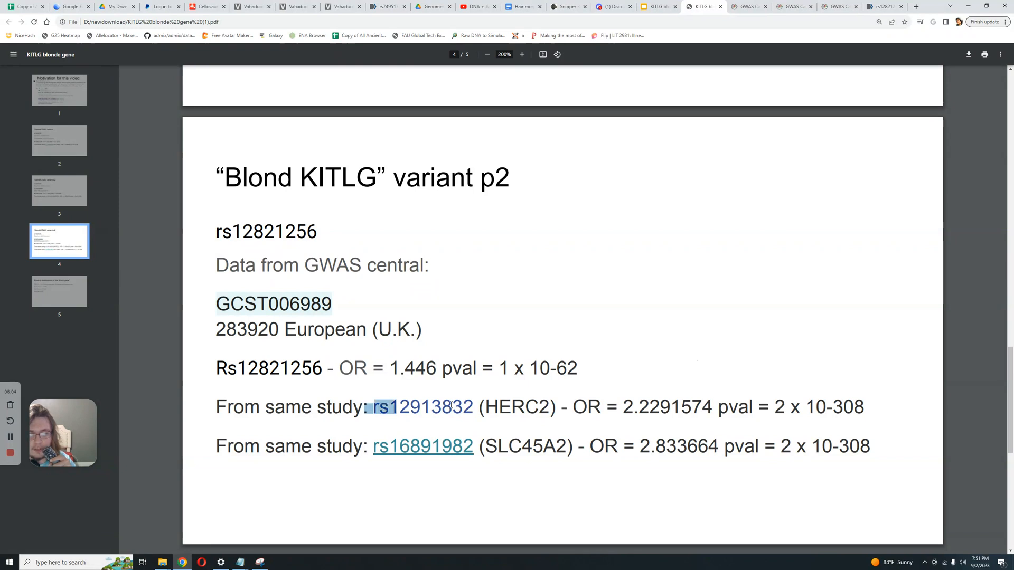
drag(388, 407, 710, 407)
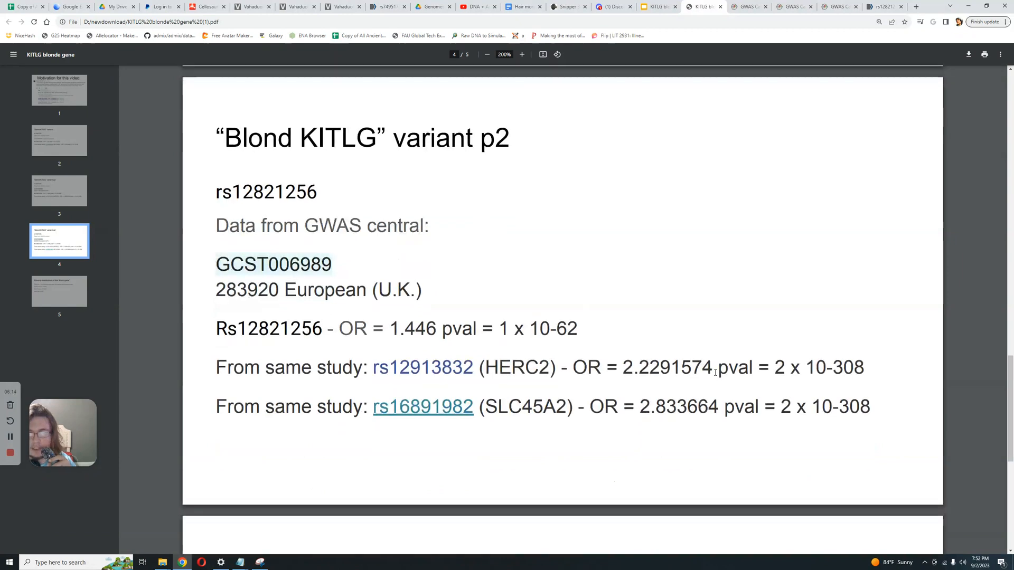
Highlight two figures on page 4, then reach page 5's population allele frequencies
drag(716, 367, 864, 368)
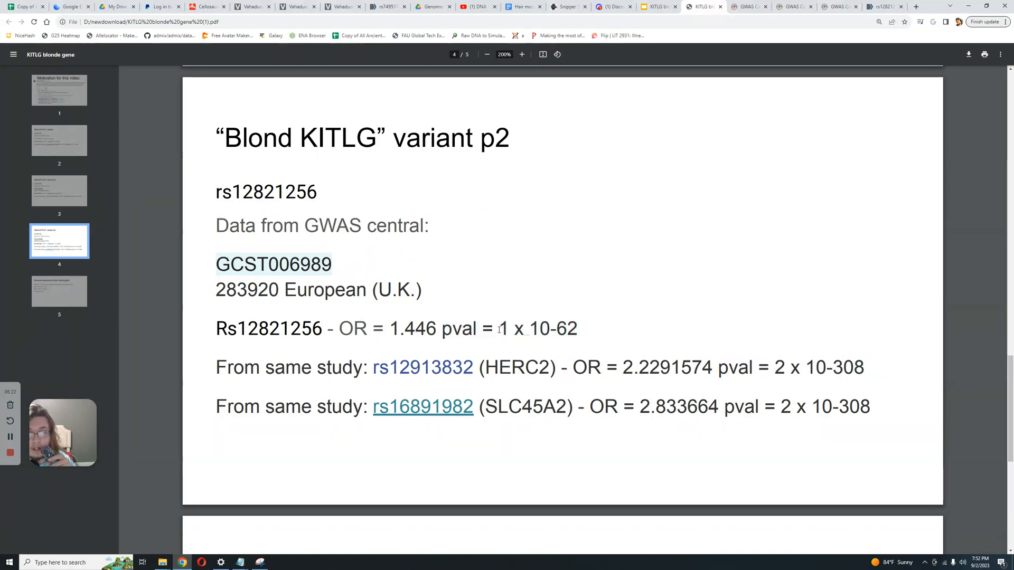
drag(498, 329, 577, 329)
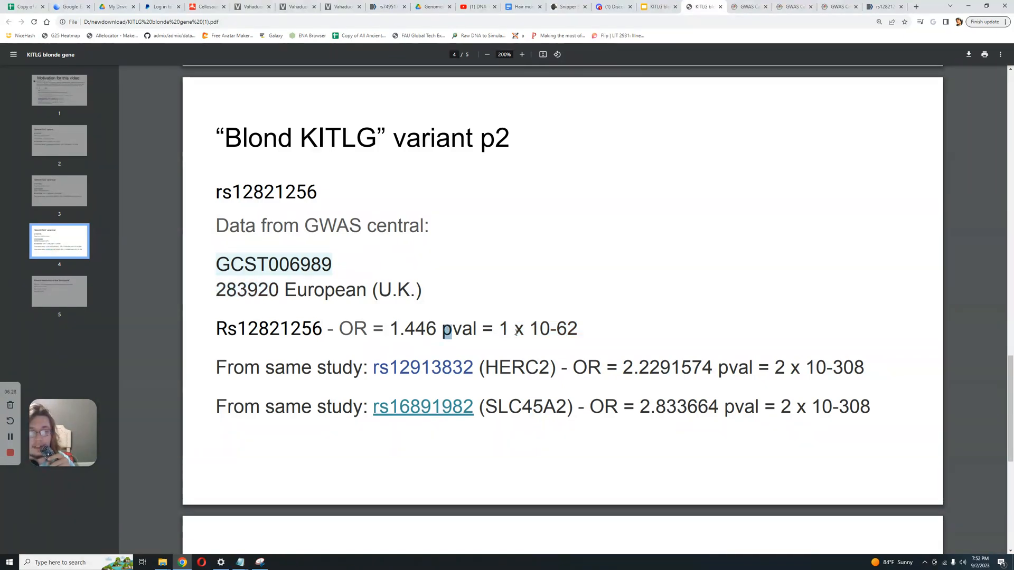
scroll(down, 3)
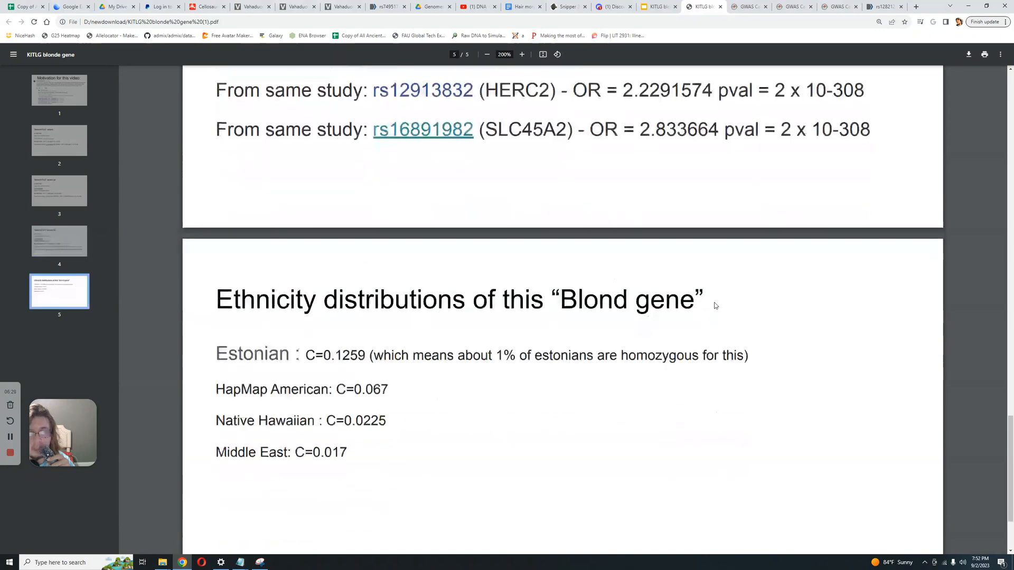
scroll(down, 3)
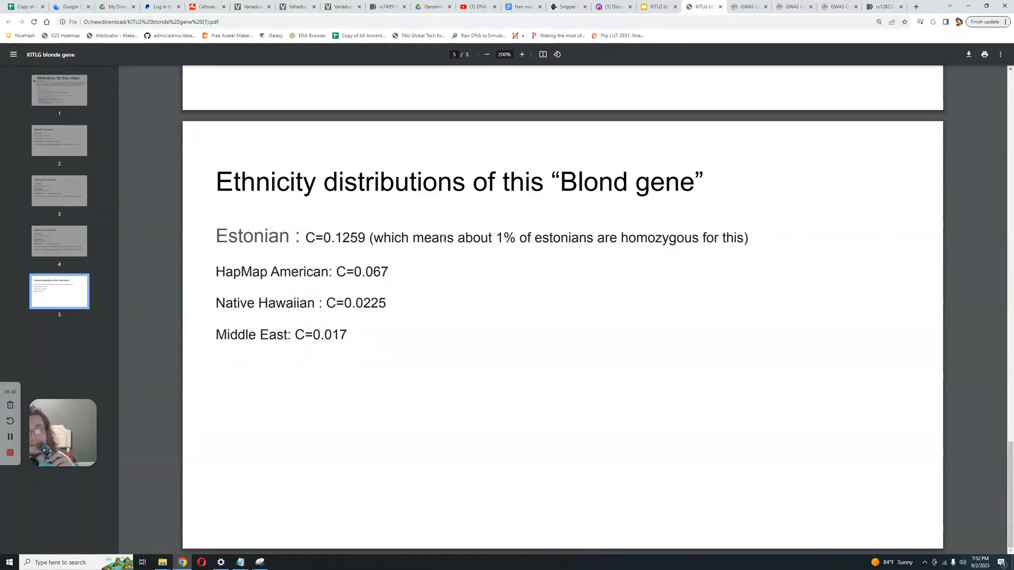
mouse_move(518, 276)
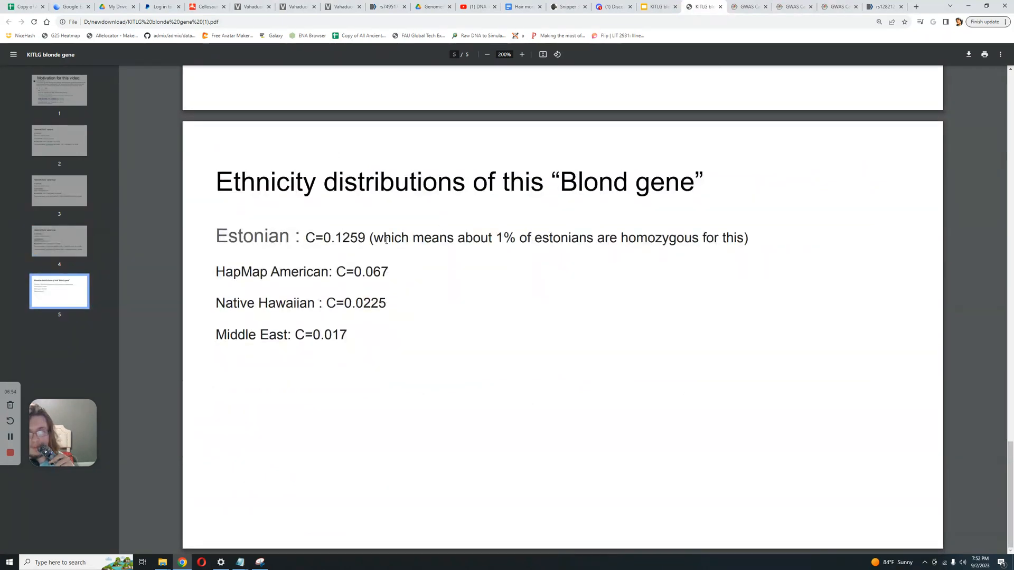
drag(374, 237, 741, 237)
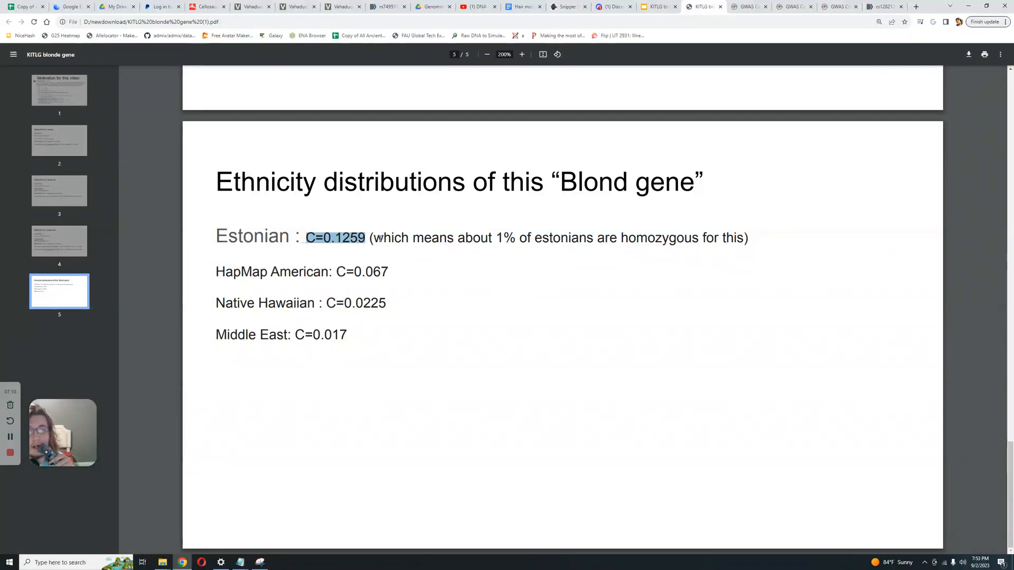
drag(371, 237, 744, 237)
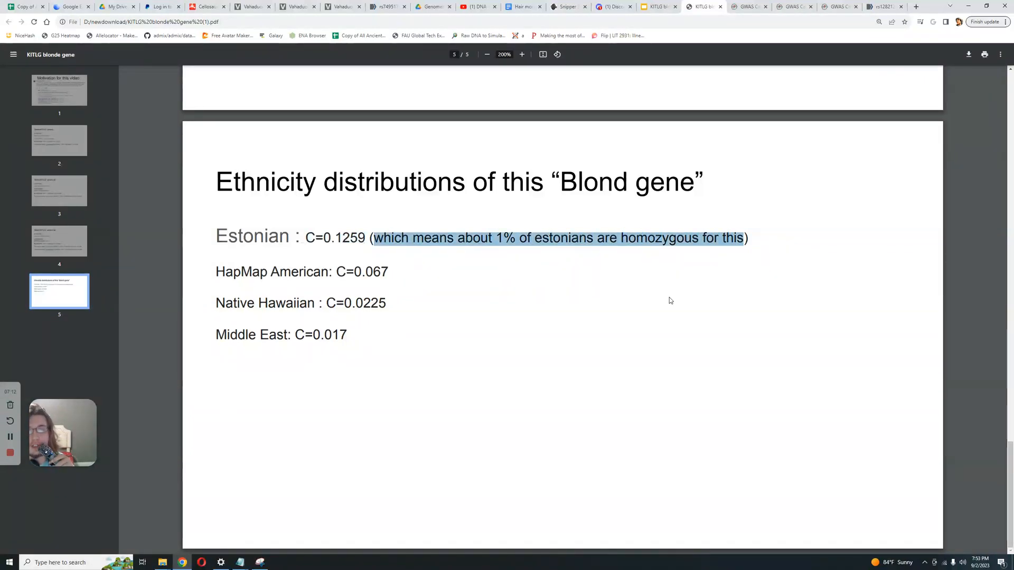
click(507, 342)
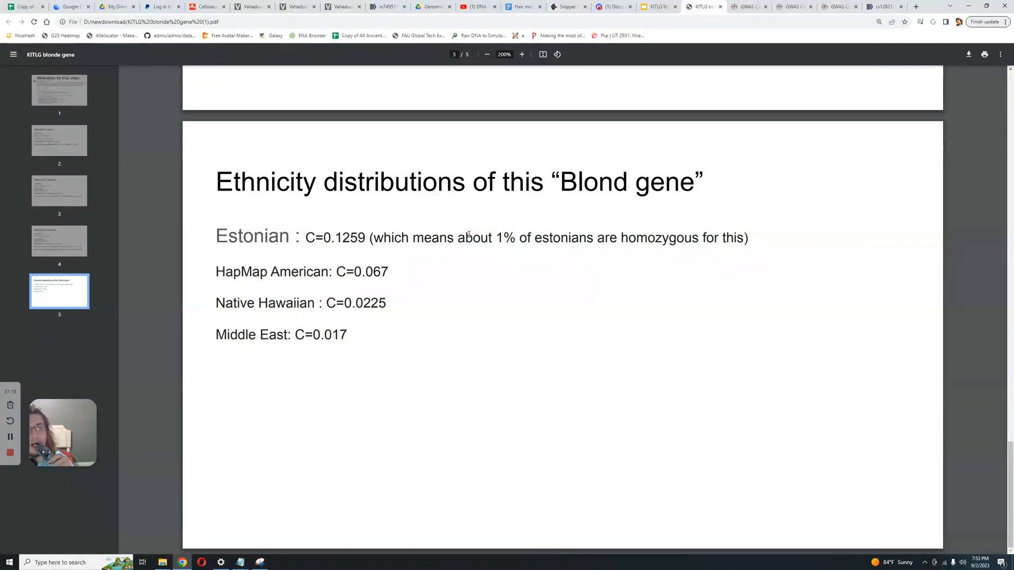
mouse_move(453, 264)
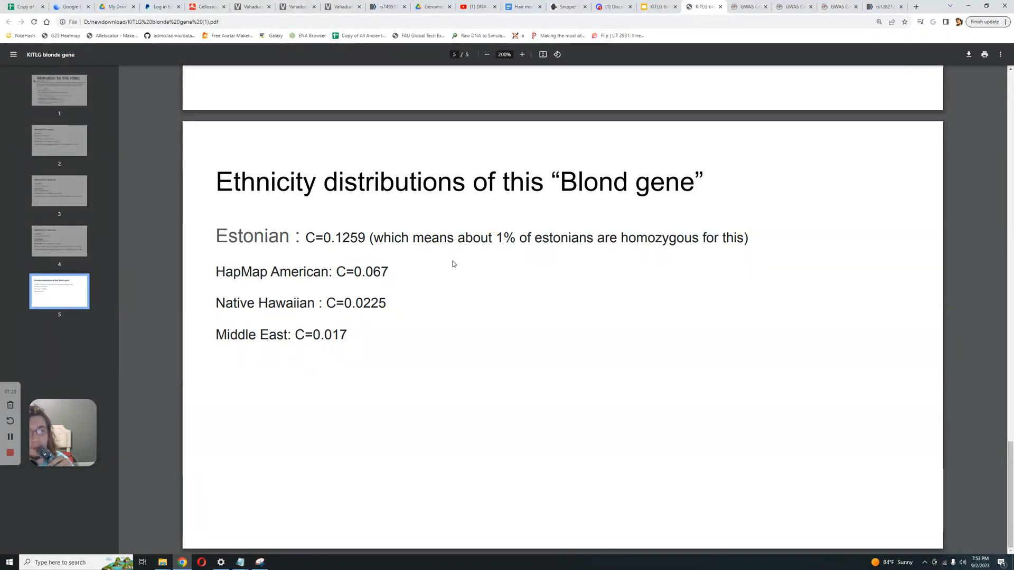
drag(371, 237, 738, 237)
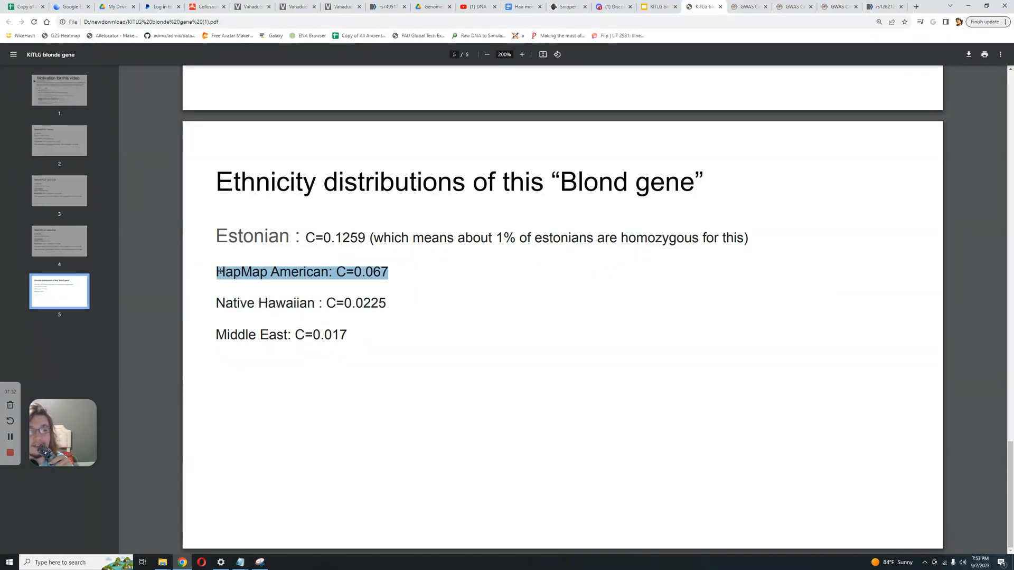
click(252, 299)
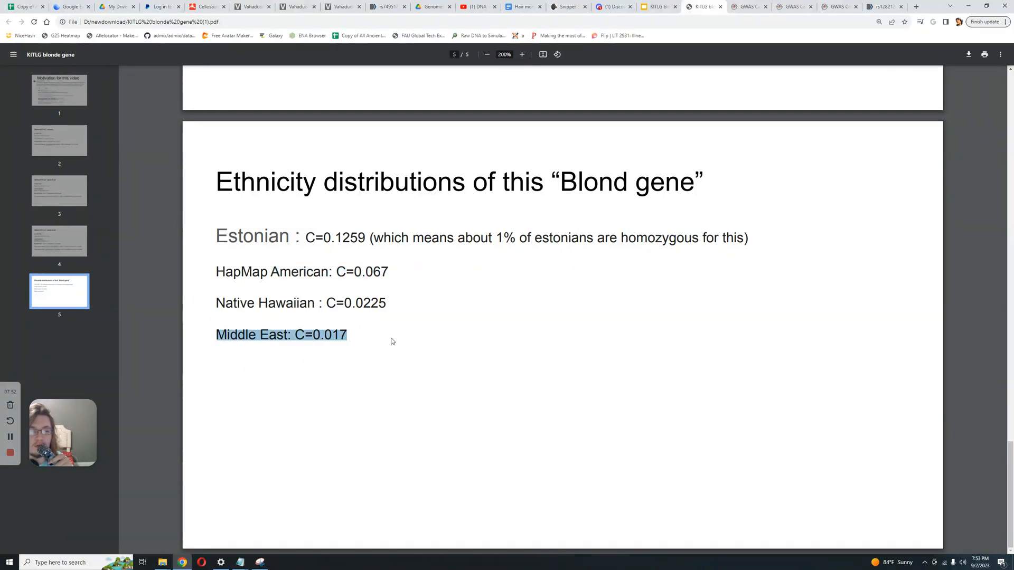
click(407, 336)
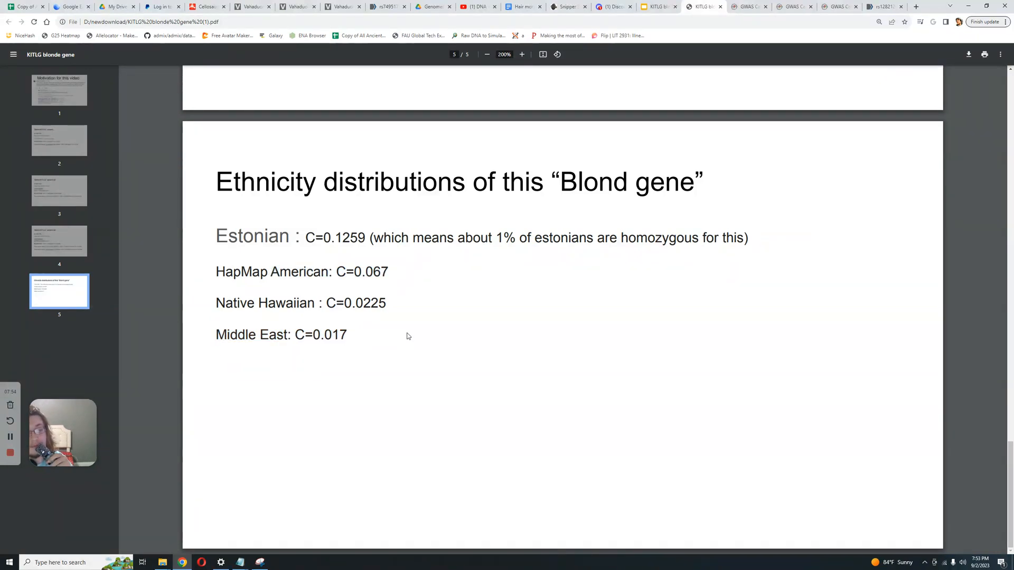